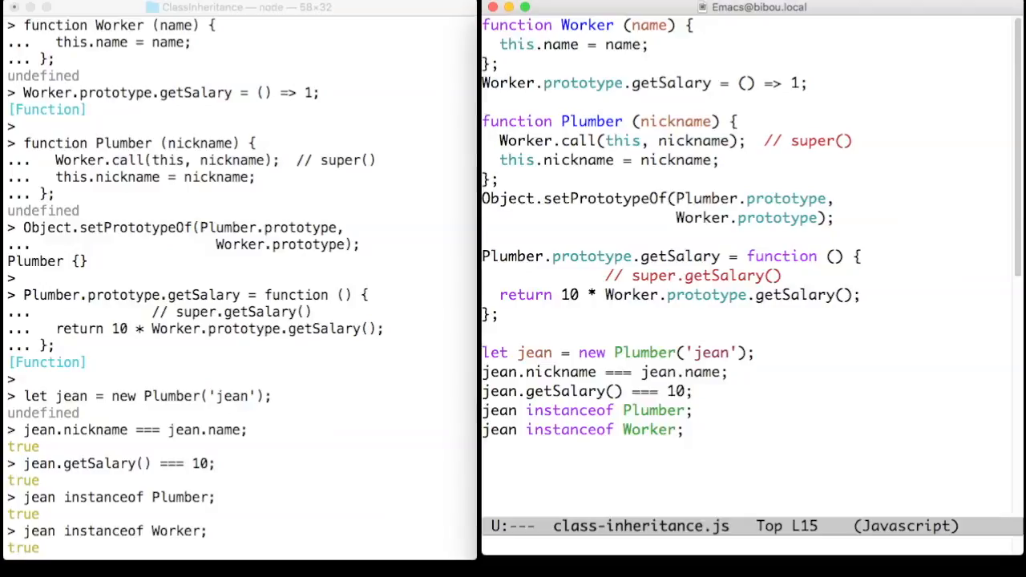
Select 'Worker' in the super call, then scroll down to the getPrototypeOf-based Plumber rewrite
left_click(696, 294)
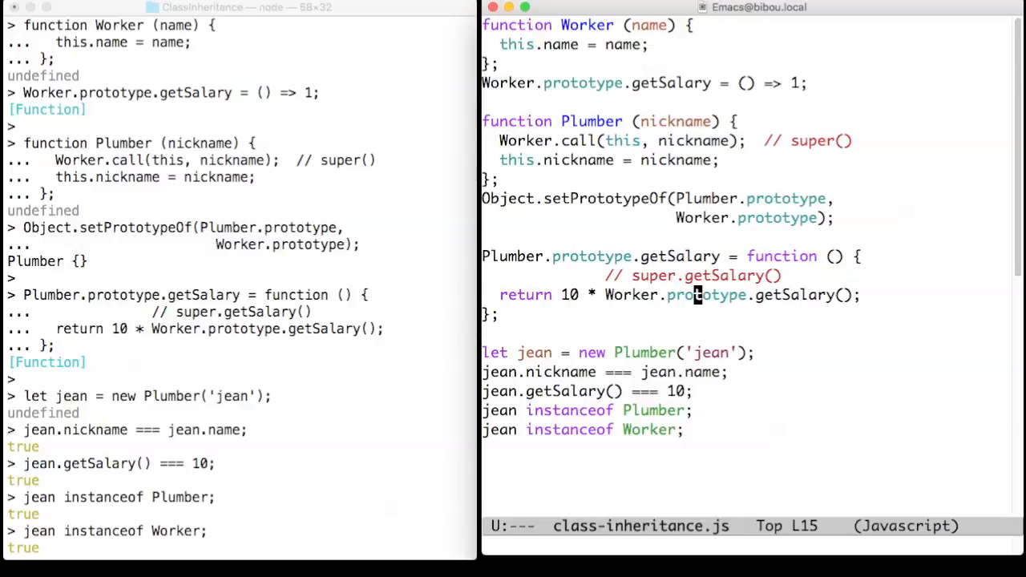
double_click(631, 294)
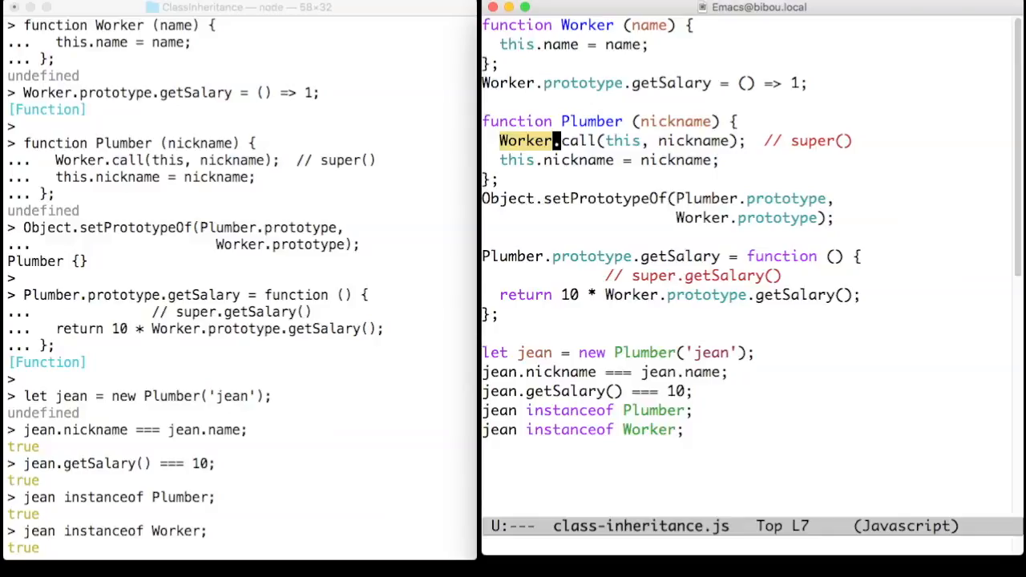
scroll("down", 3)
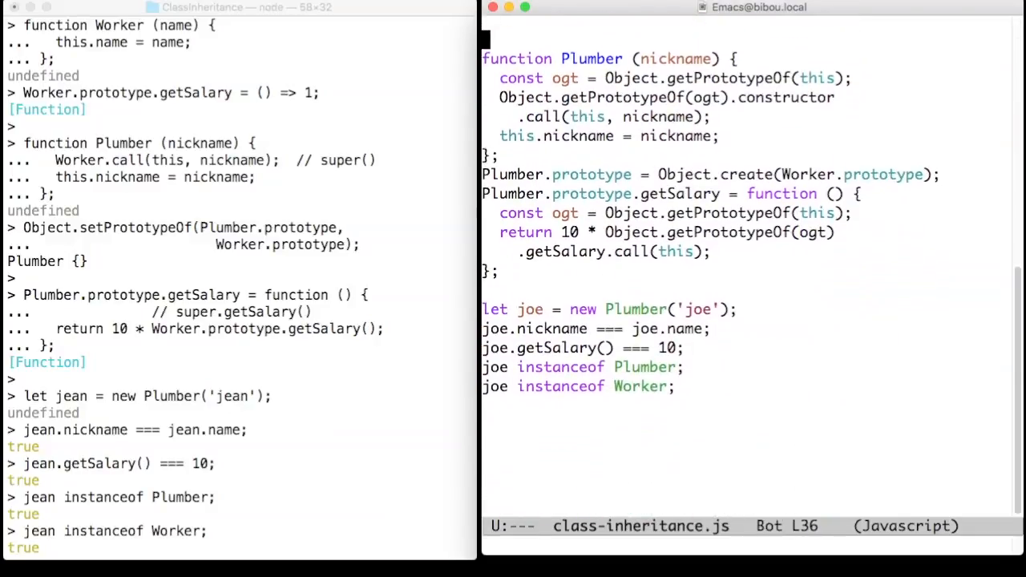
scroll("down", 3)
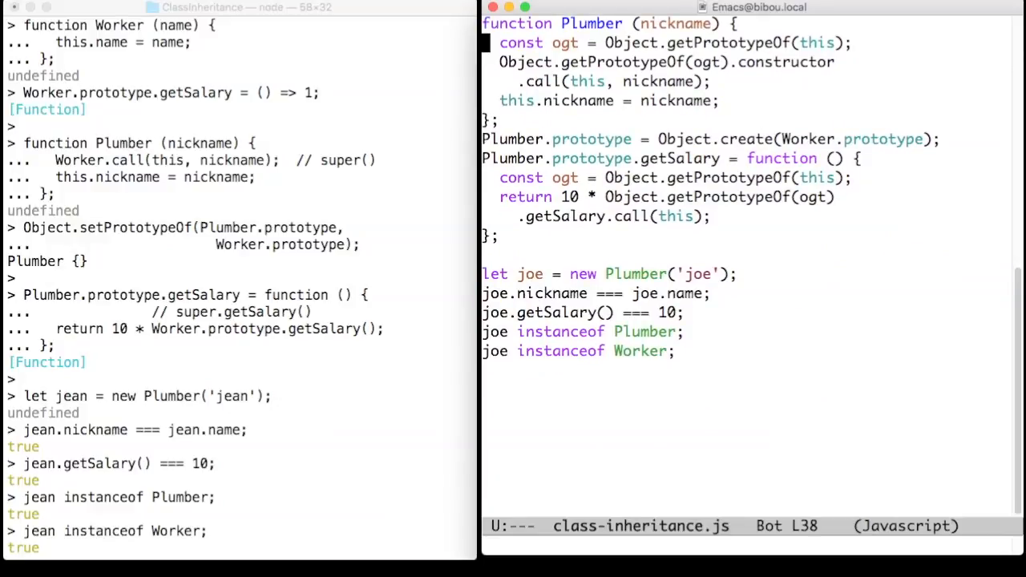
scroll("down", 3)
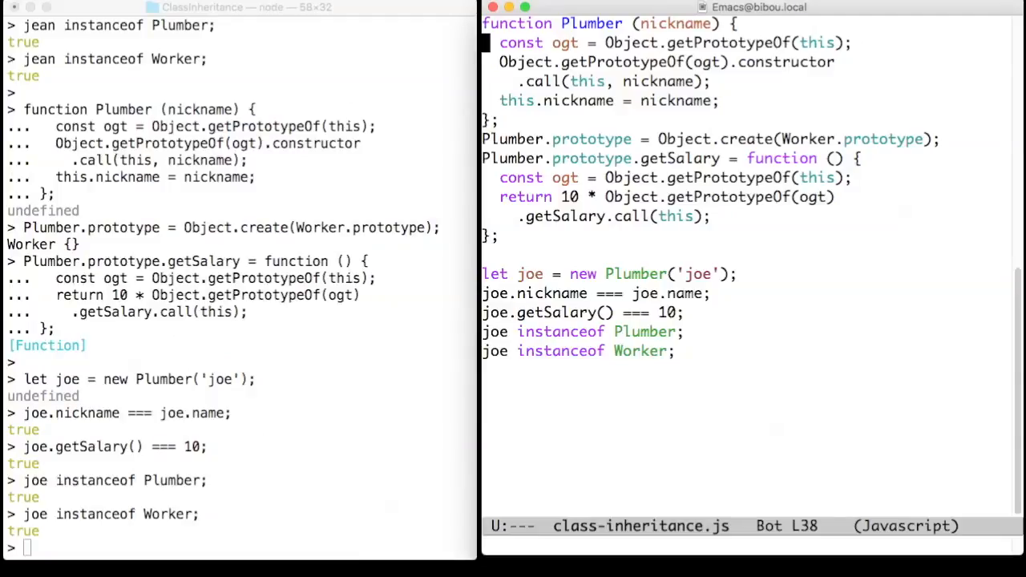